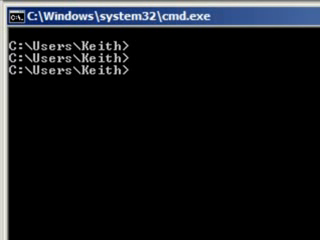
# Step: Launch hdwwiz.exe and install the Microsoft Loopback Adapter from the Network adapters list
pyautogui.write('hdwwiz.exe')
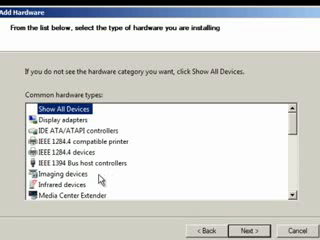
pyautogui.scroll(-3)
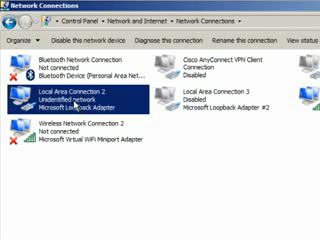
# Step: Bring up the context options for Local Area Connection 3 (Microsoft Loopback Adapter)
pyautogui.rightClick(70, 98)
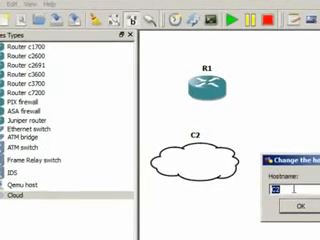
# Step: Change the cloud C1's hostname to LOOPBACK
pyautogui.write('LOOPBACK')
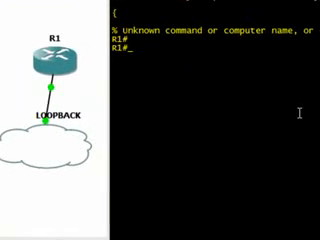
# Step: In config mode, assign fa0/0 the address 9.0.0.1 255.0.0.0 and enable it with no shut
pyautogui.write('conf t')
pyautogui.write('ip add')
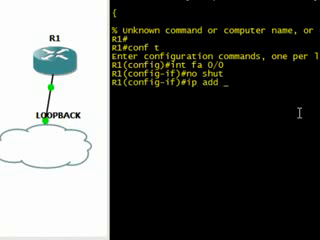
pyautogui.write('9.0.0.1')
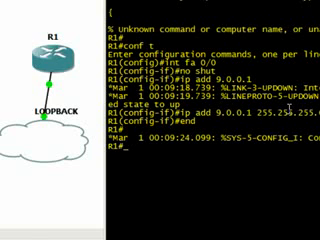
# Step: Ping 9.0.0.9 from R1, getting 4 of 5 replies (80 percent success)
pyautogui.write('ping')
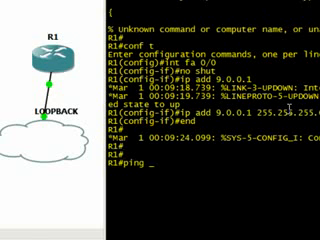
pyautogui.write('9.0.0.9')
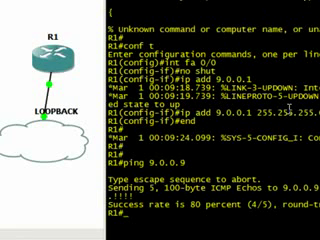
pyautogui.write('ping 9.0.0.9')
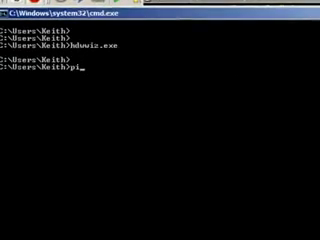
# Step: Ping router R1 at 9.0.0.1 from the PC, receiving all four replies
pyautogui.write('ng')
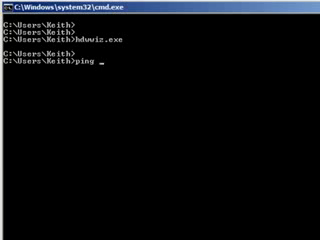
pyautogui.write('9.0.0.1')
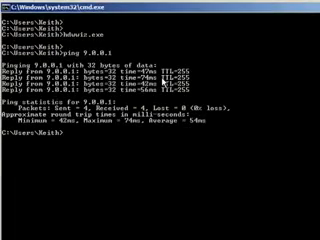
# Step: Enter route add 10.10.0.0 mask 255.255.0.0 9.0.0.1 -p for a persistent static route
pyautogui.write('route add')
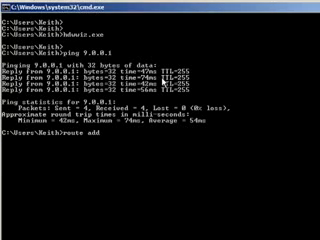
pyautogui.write('10.10.0.0 mask')
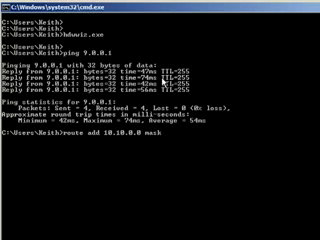
pyautogui.write('255.255.0.0')
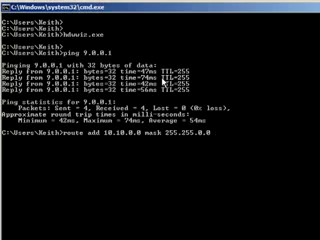
pyautogui.write('9.0.0.1 -')
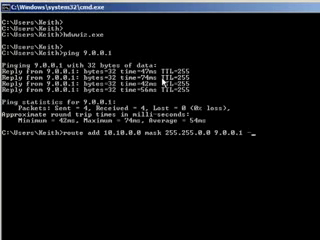
pyautogui.write('p')
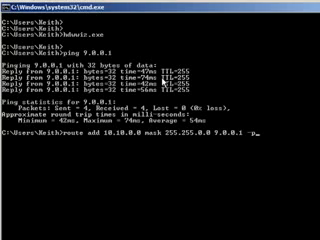